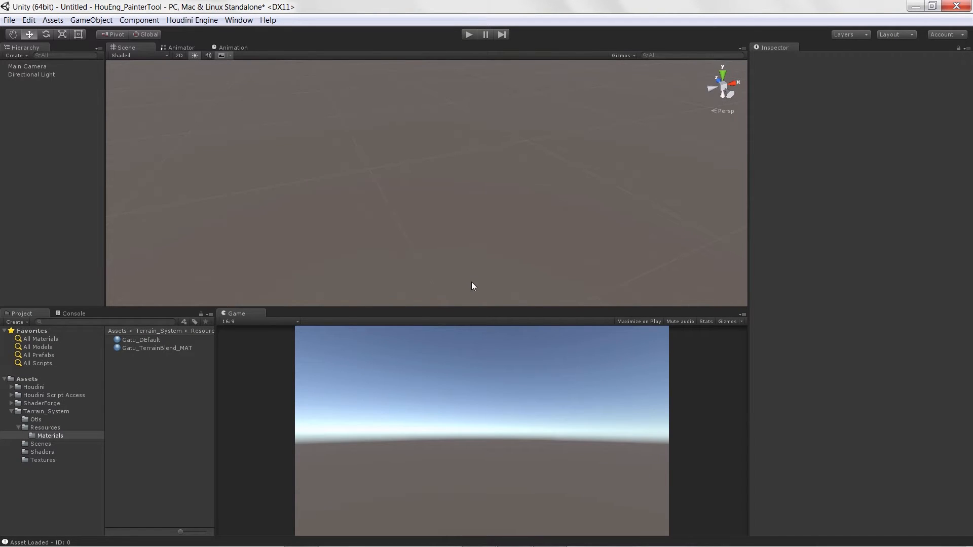
mouse_move(414, 304)
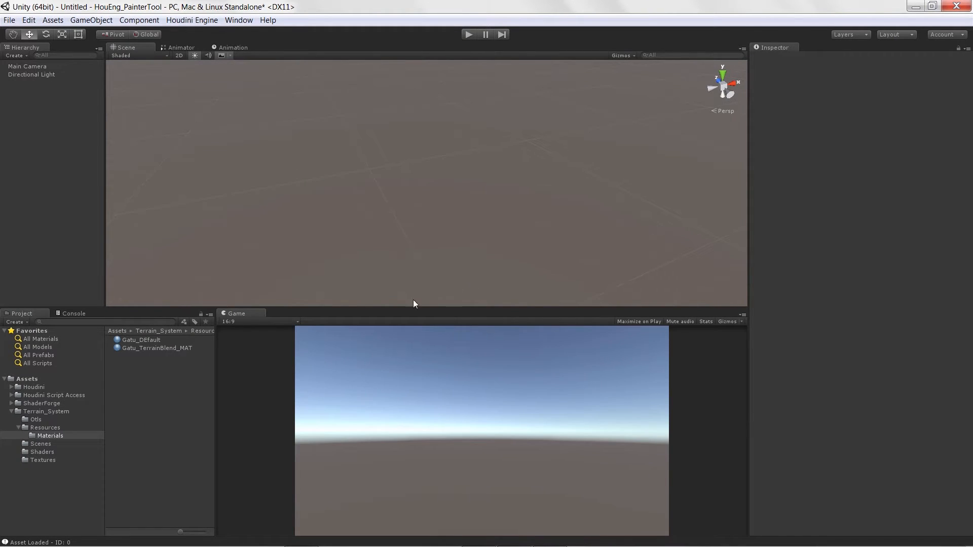
Step: Open the Terrain_System/Otls folder and place gatu_terrainsystem in the scene
click(36, 419)
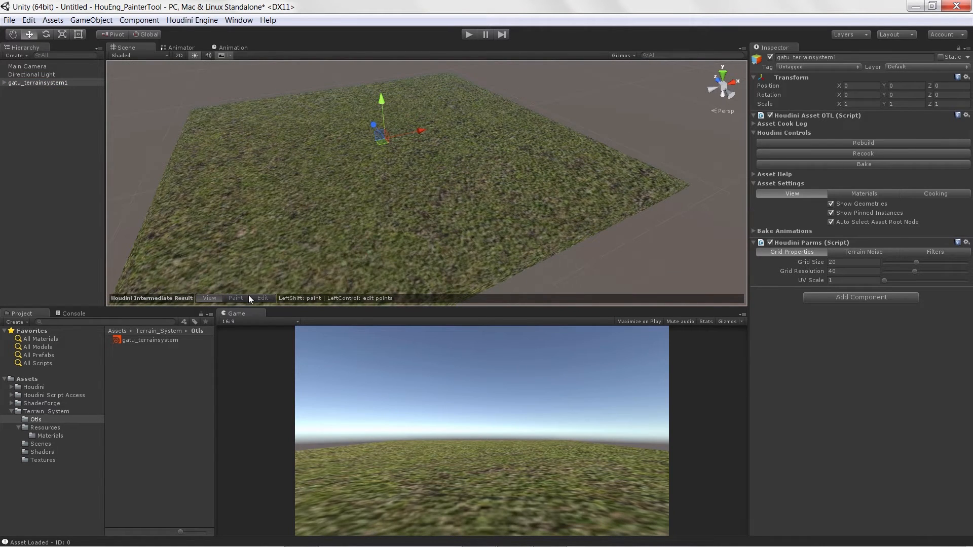
Step: Enter paint mode on the terrain asset and paint a raised hill onto the grid
click(235, 298)
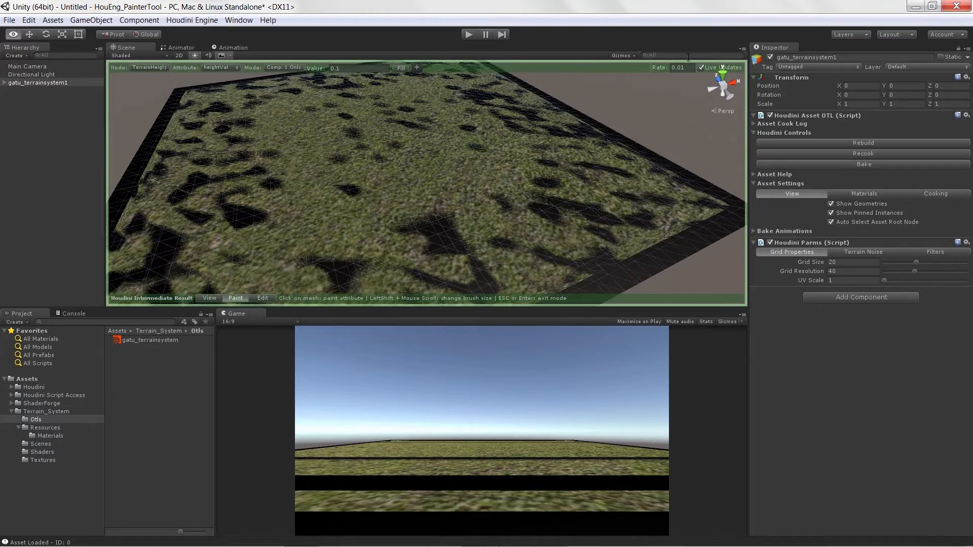
drag(422, 186, 305, 169)
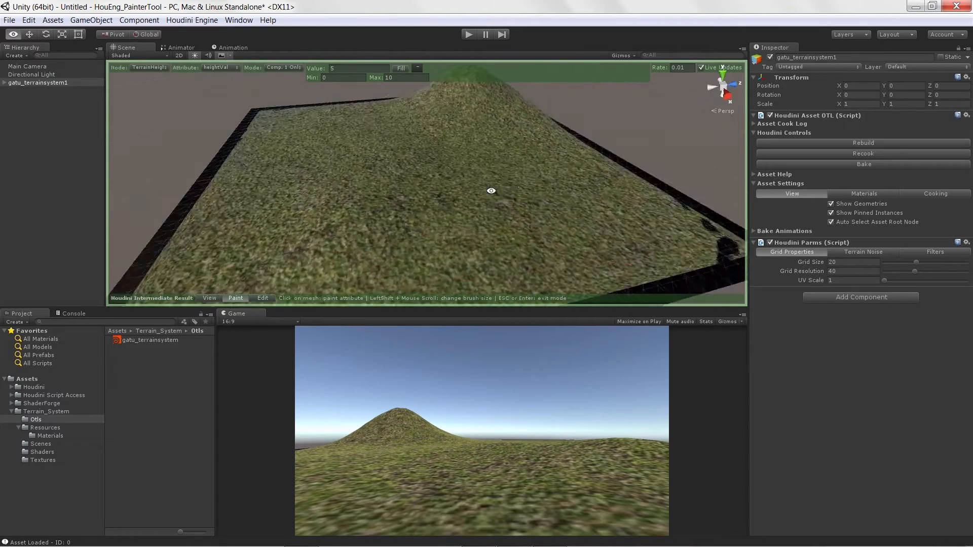
Step: Open the Terrain Noise settings of the terrain asset
click(862, 252)
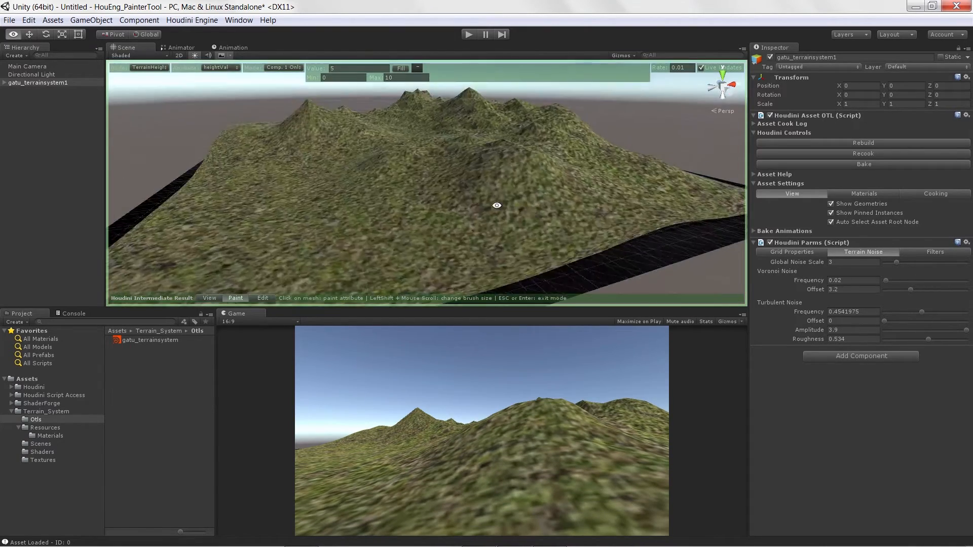
Step: Open the Filters settings of the terrain asset
click(934, 252)
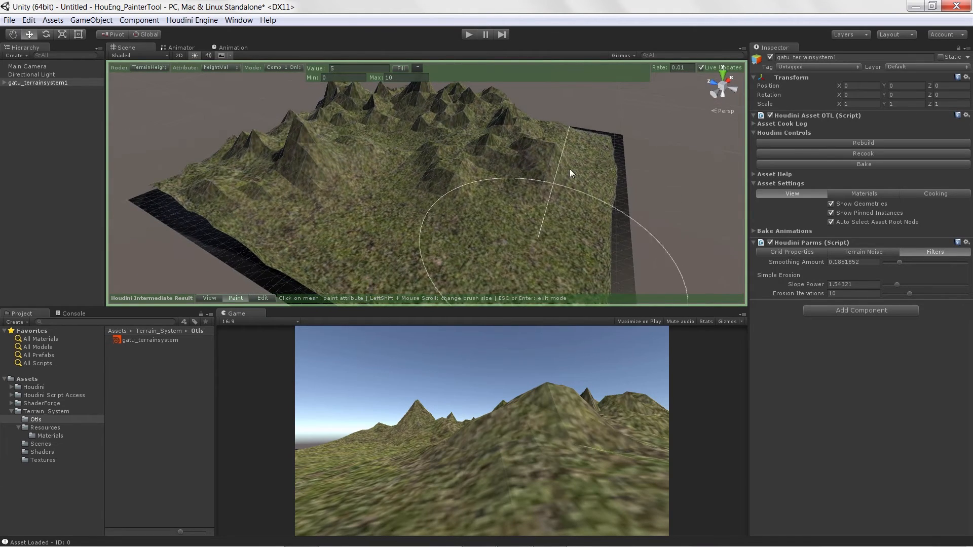
Step: Return to the terrain asset's Grid Properties settings
click(791, 252)
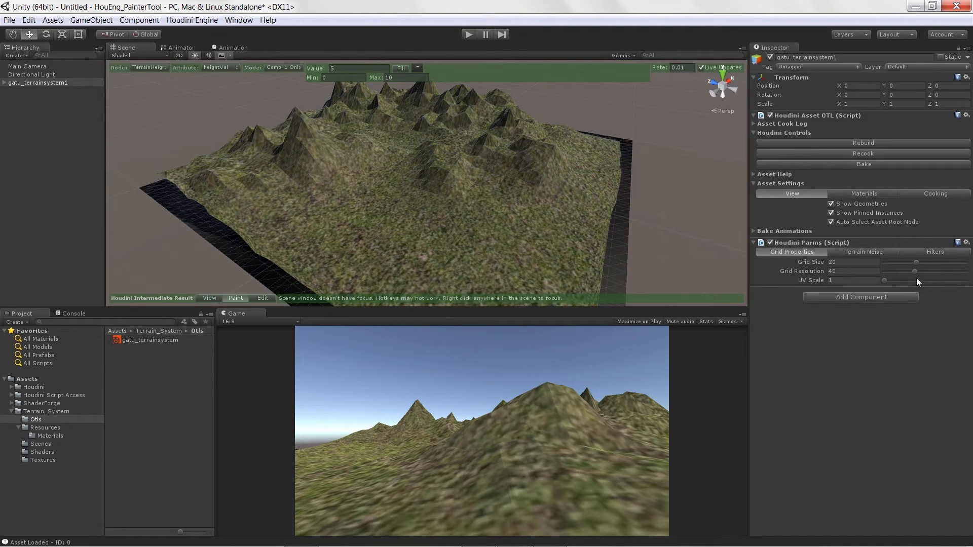